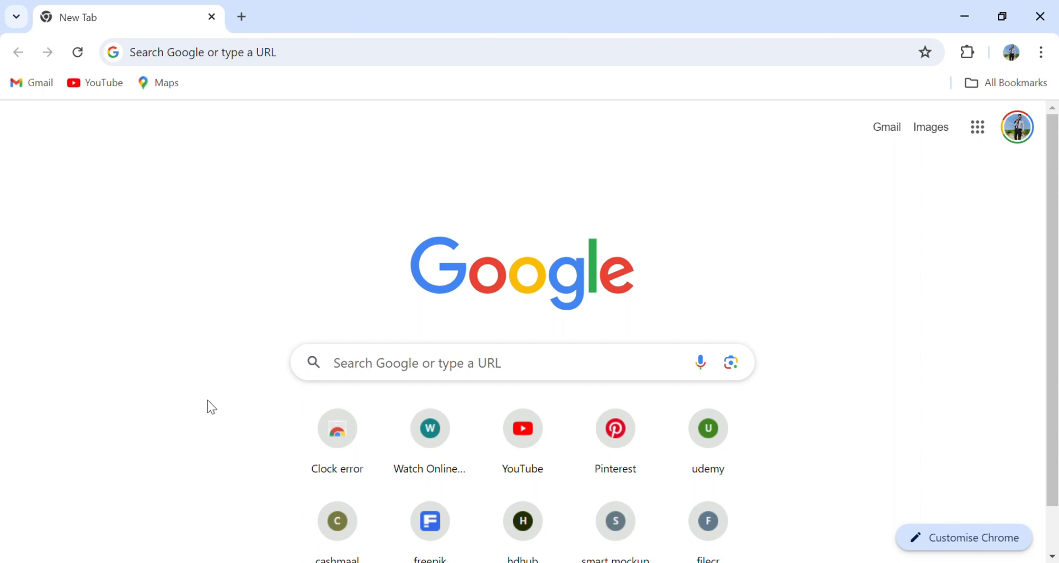
{"action": "mouse_move", "coordinate": [205, 407]}
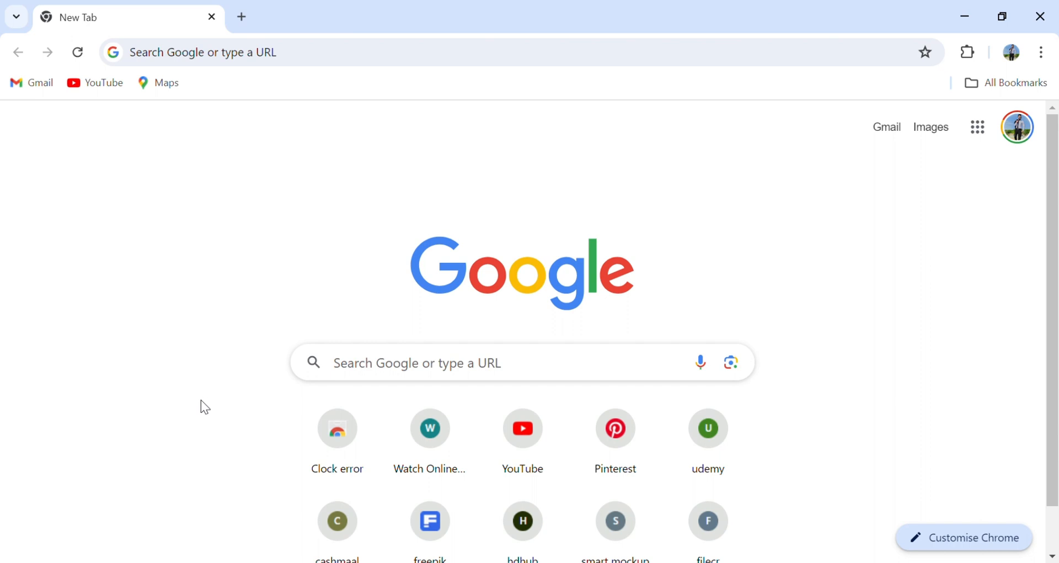
{"action": "mouse_move", "coordinate": [1034, 49]}
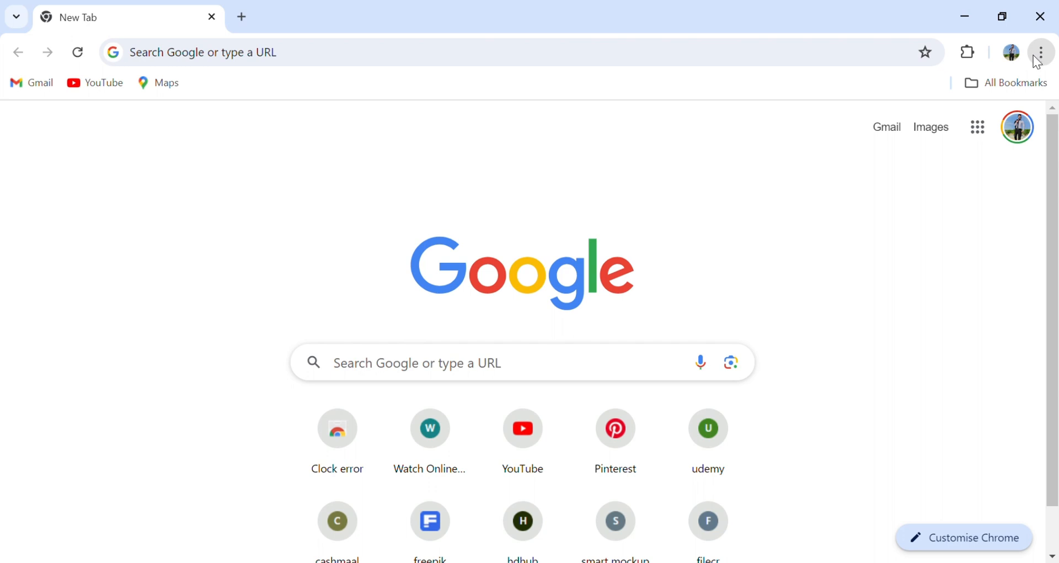
{"action": "mouse_move", "coordinate": [887, 308]}
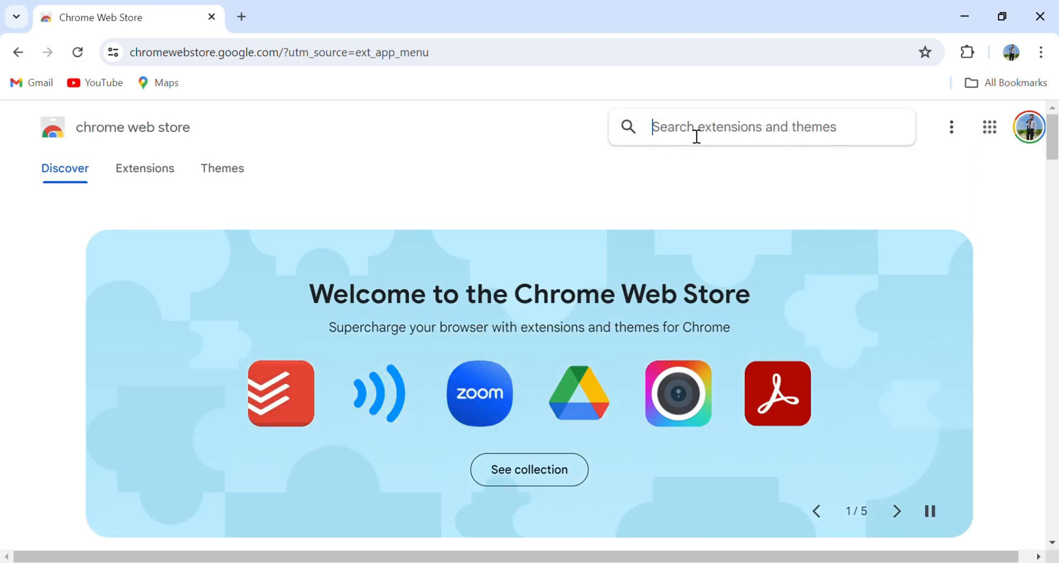
{"action": "mouse_move", "coordinate": [691, 132]}
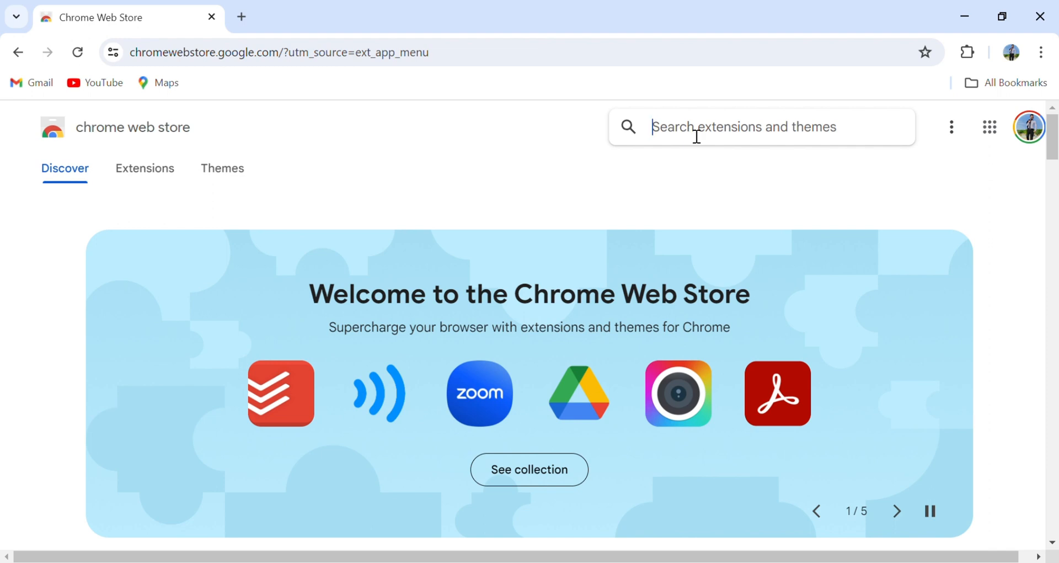
- Search the store for 'contact server wa' and open the Contacts And Group Number Exporter page
{"action": "type", "text": "contact server wa"}
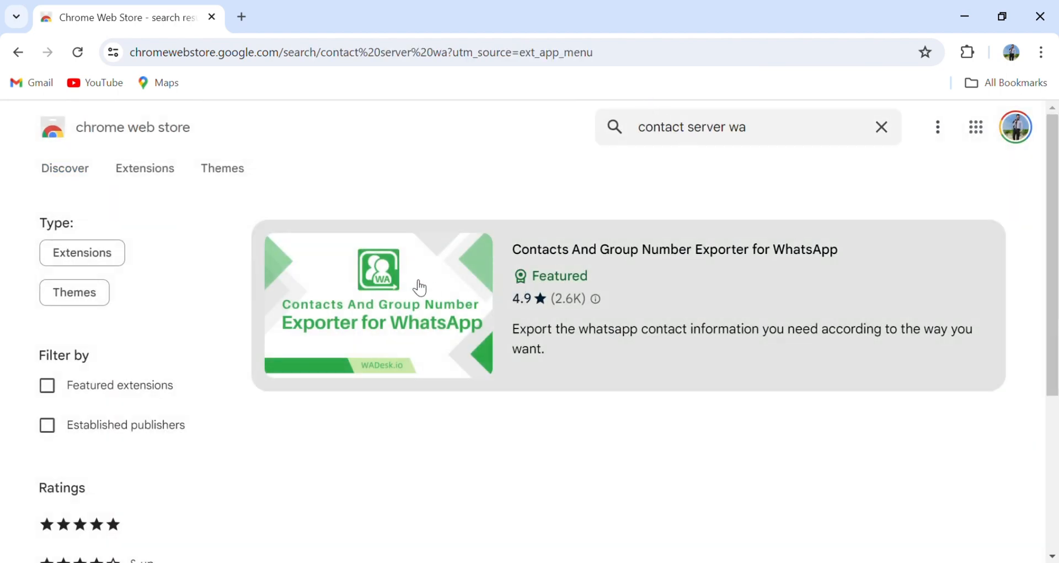
{"action": "mouse_move", "coordinate": [457, 264]}
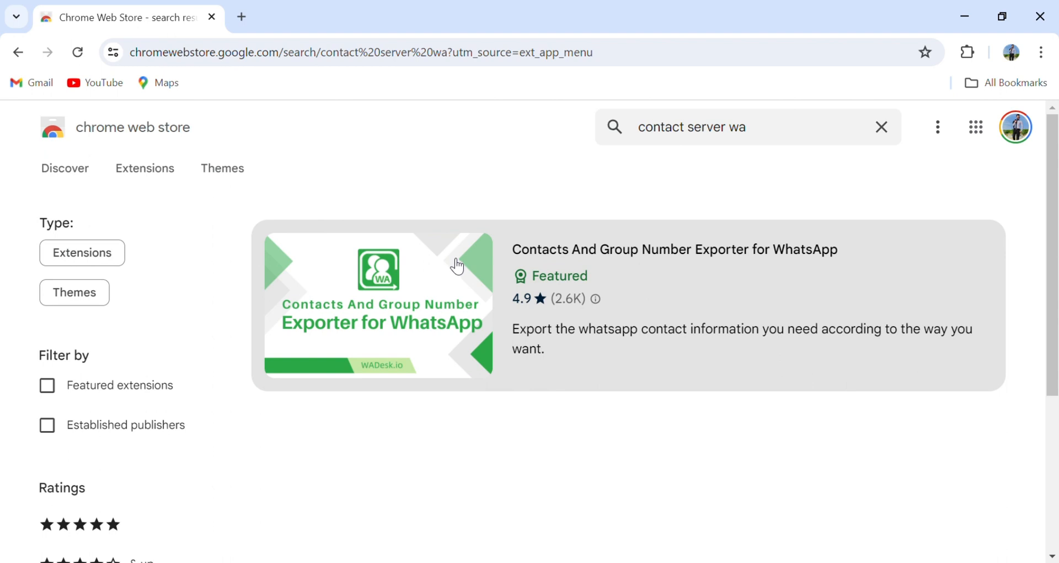
{"action": "mouse_move", "coordinate": [466, 325]}
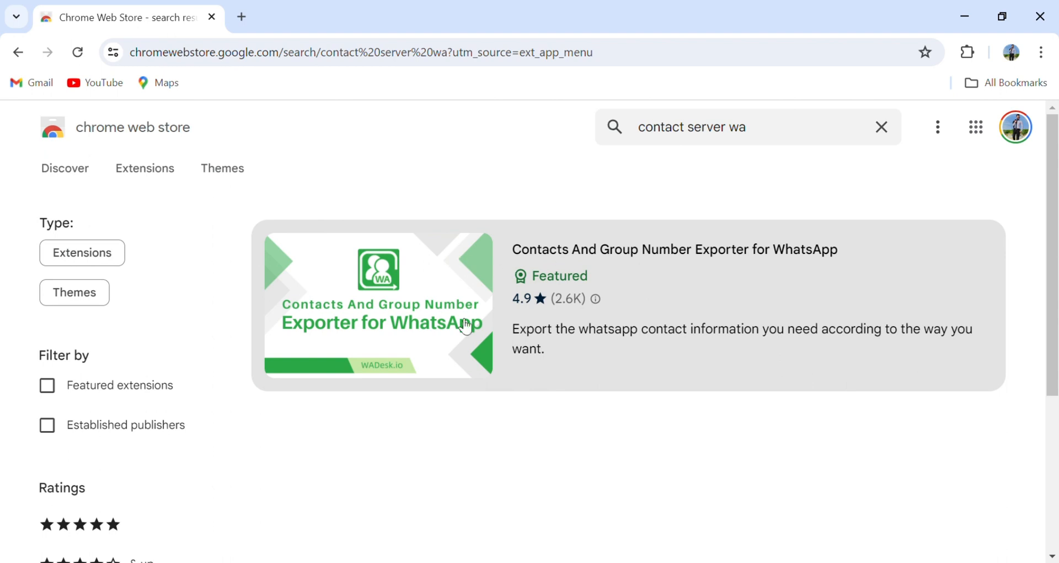
{"action": "left_click", "coordinate": [379, 305]}
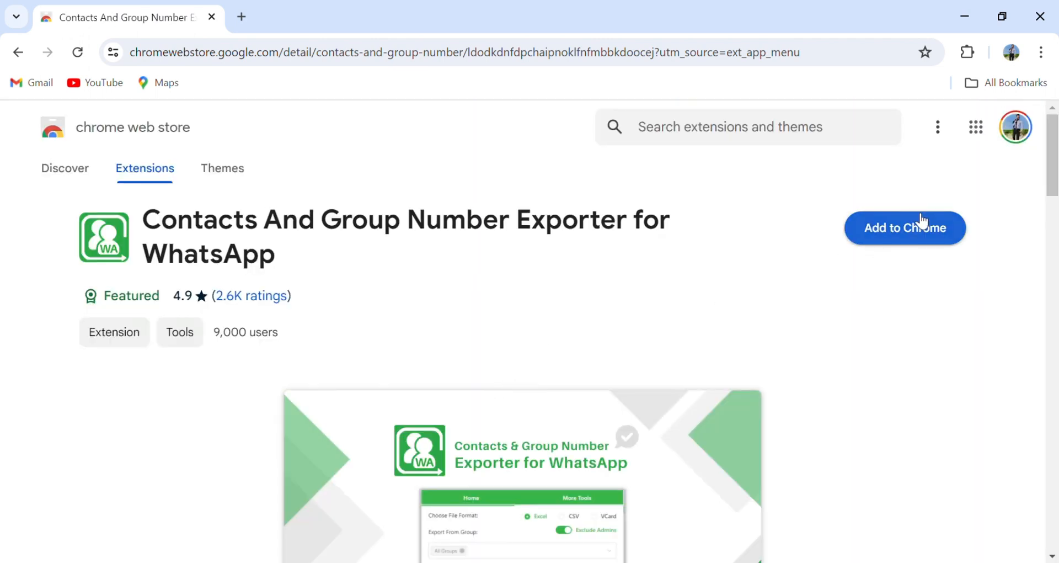
- Add the exporter extension to Chrome, then start a new browser tab
{"action": "left_click", "coordinate": [905, 227]}
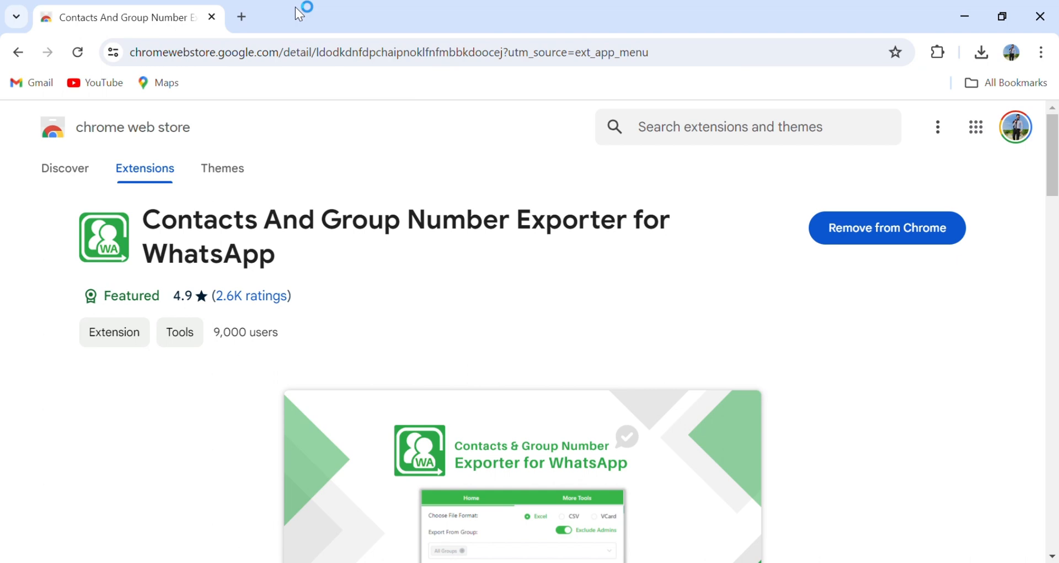
{"action": "left_click", "coordinate": [241, 17]}
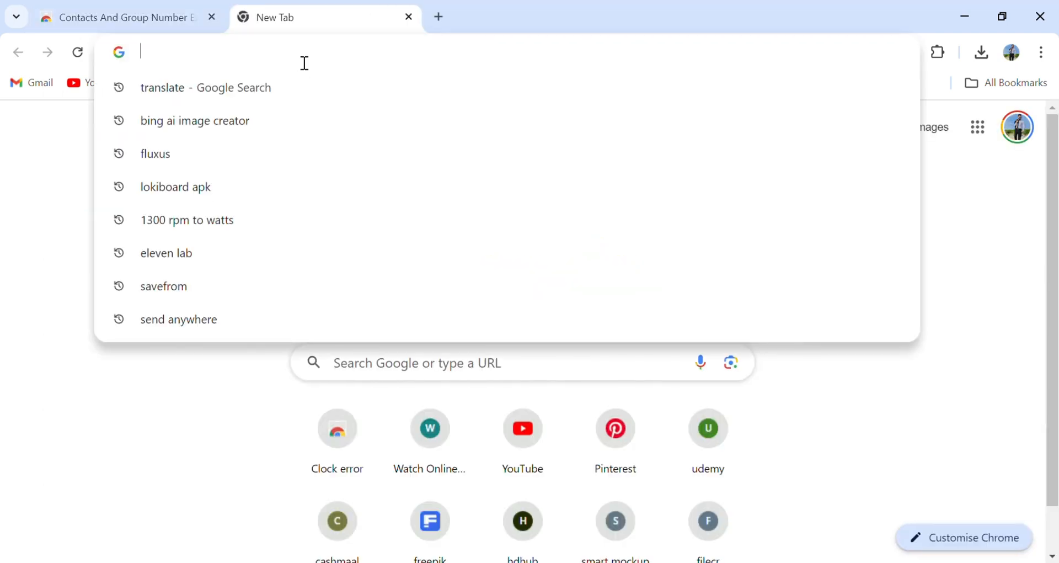
- Google 'whatsapp web' and choose the WhatsApp Web result
{"action": "type", "text": "wats&gs_lcrp=EgZjaHJvbWUqEQgDEEUYChg7GIMBGLEDGIAEMgYI..."}
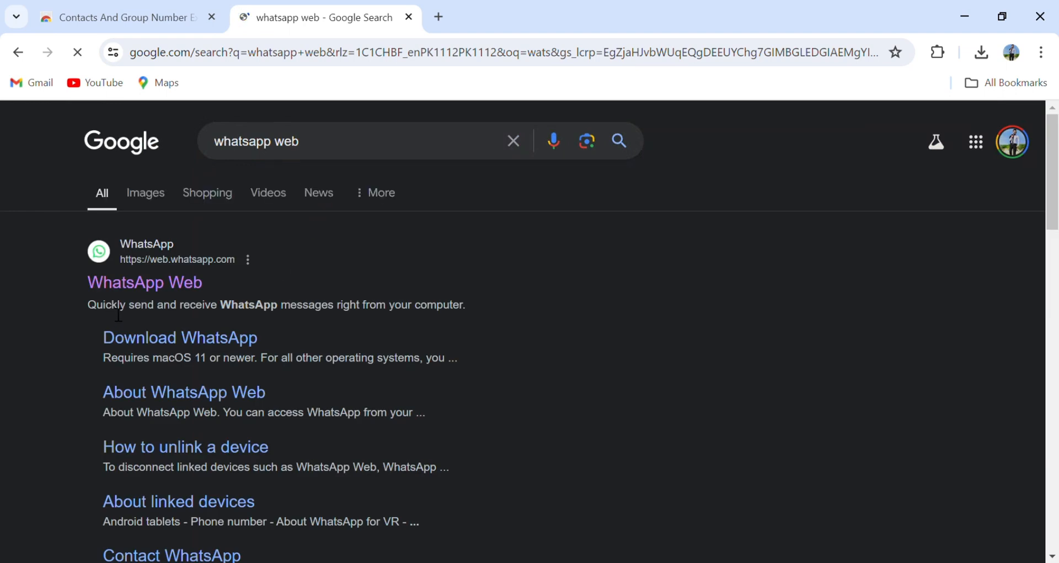
{"action": "left_click", "coordinate": [144, 281]}
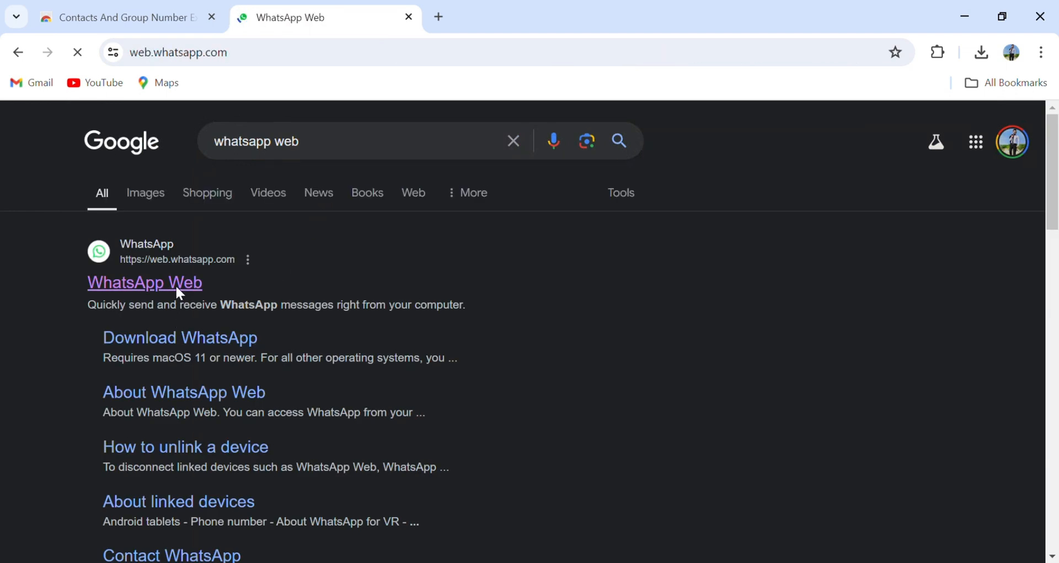
- Go to web.whatsapp.com and let it load your chats
{"action": "left_click", "coordinate": [144, 281]}
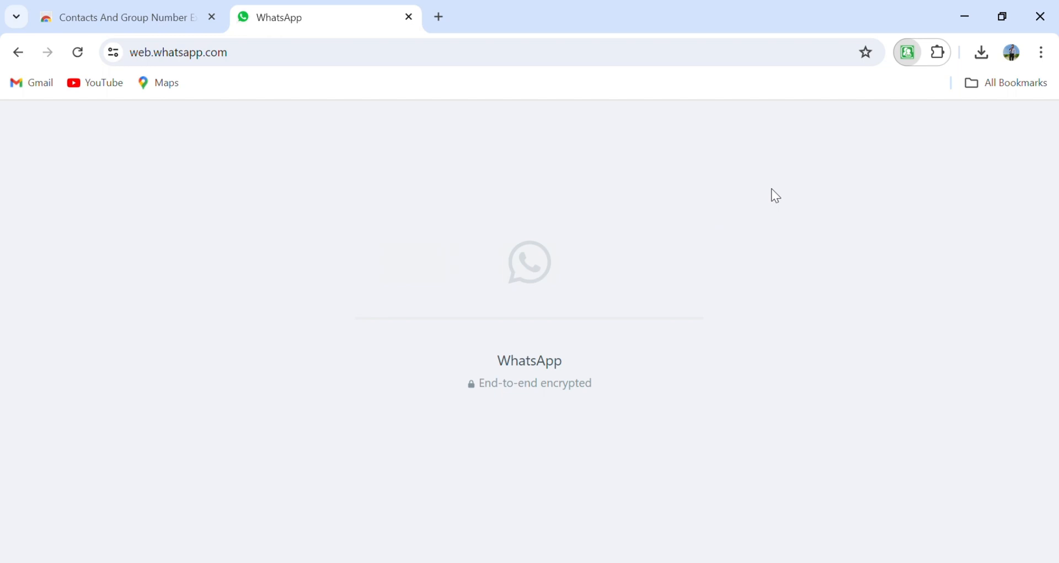
{"action": "mouse_move", "coordinate": [852, 389]}
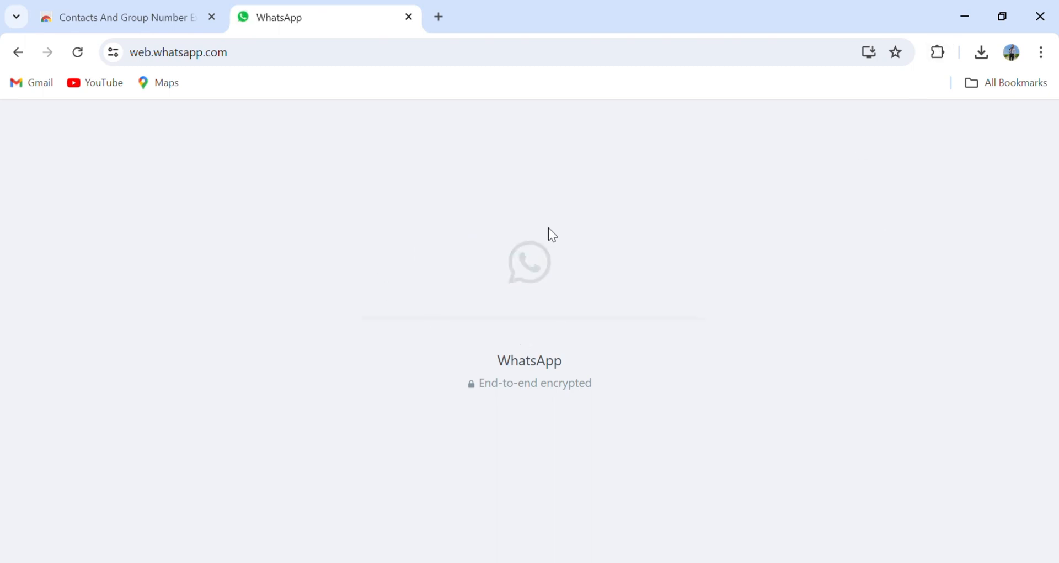
{"action": "mouse_move", "coordinate": [507, 338]}
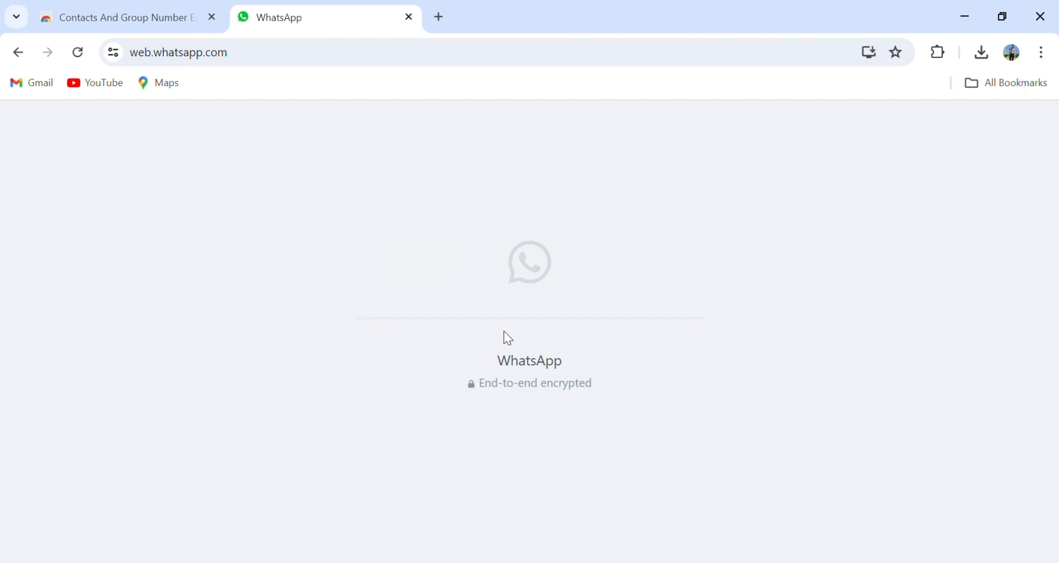
{"action": "mouse_move", "coordinate": [670, 207]}
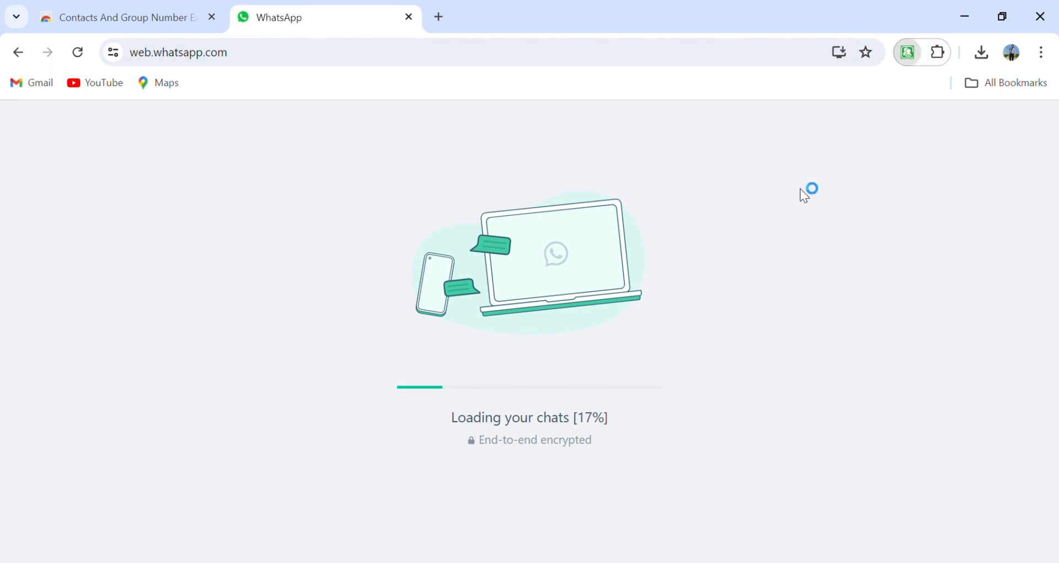
{"action": "mouse_move", "coordinate": [573, 209]}
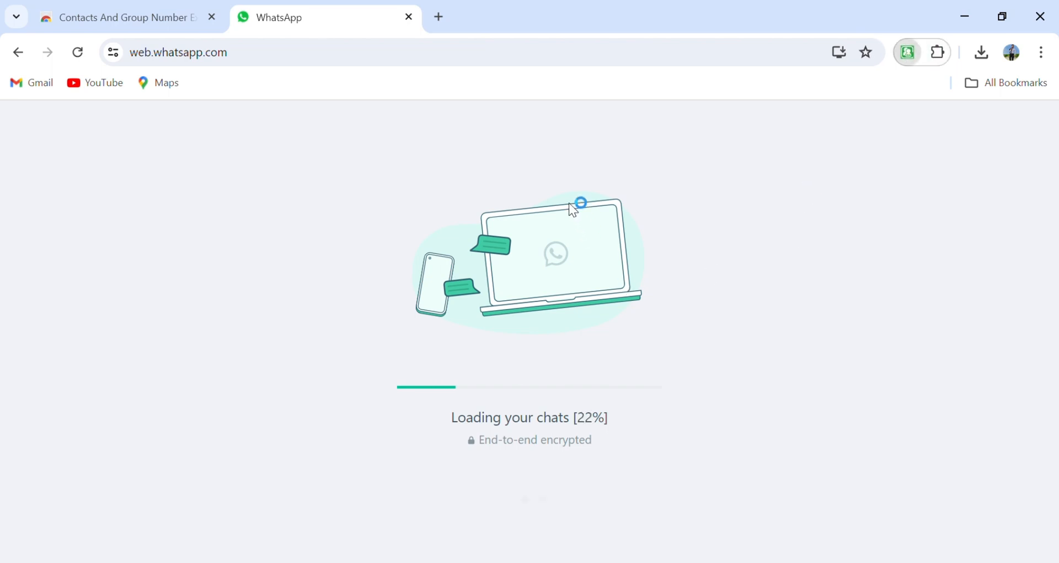